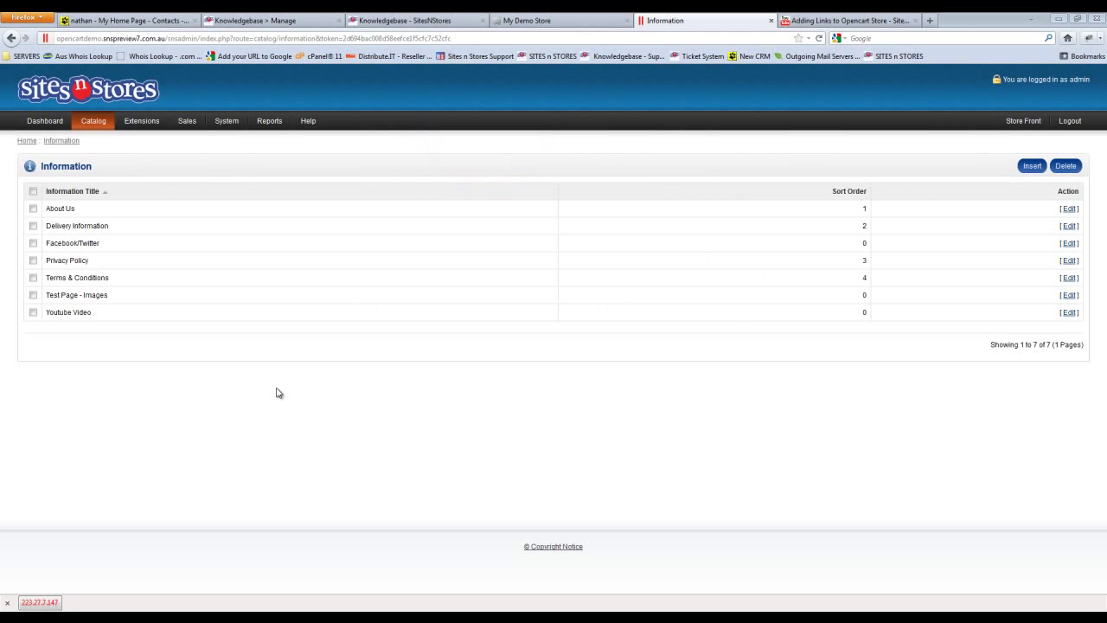
mouse_move(274, 432)
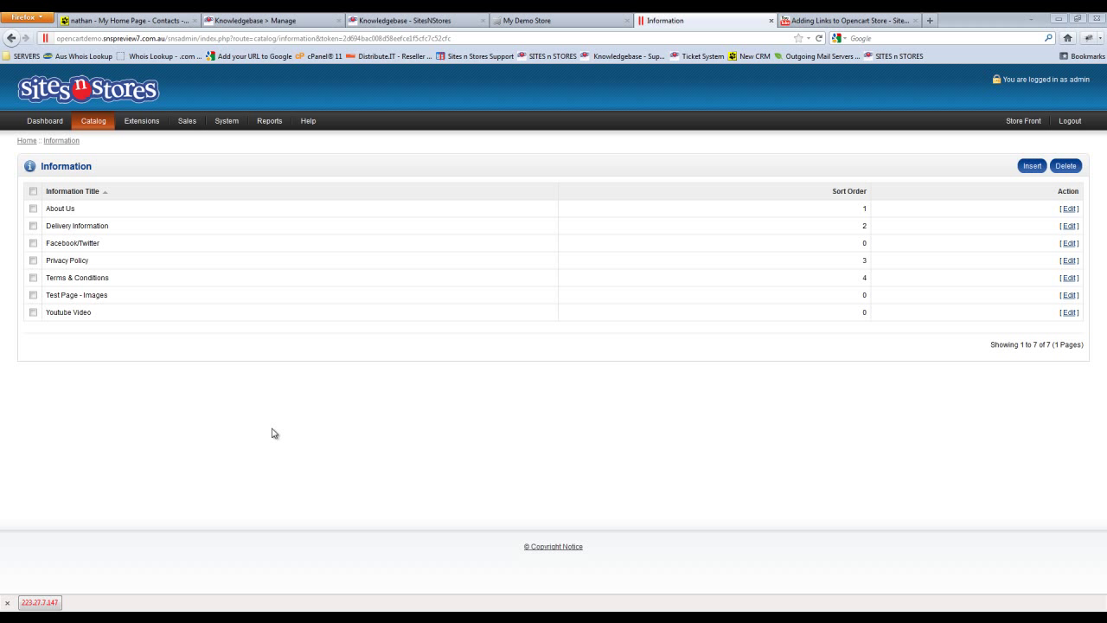
mouse_move(273, 399)
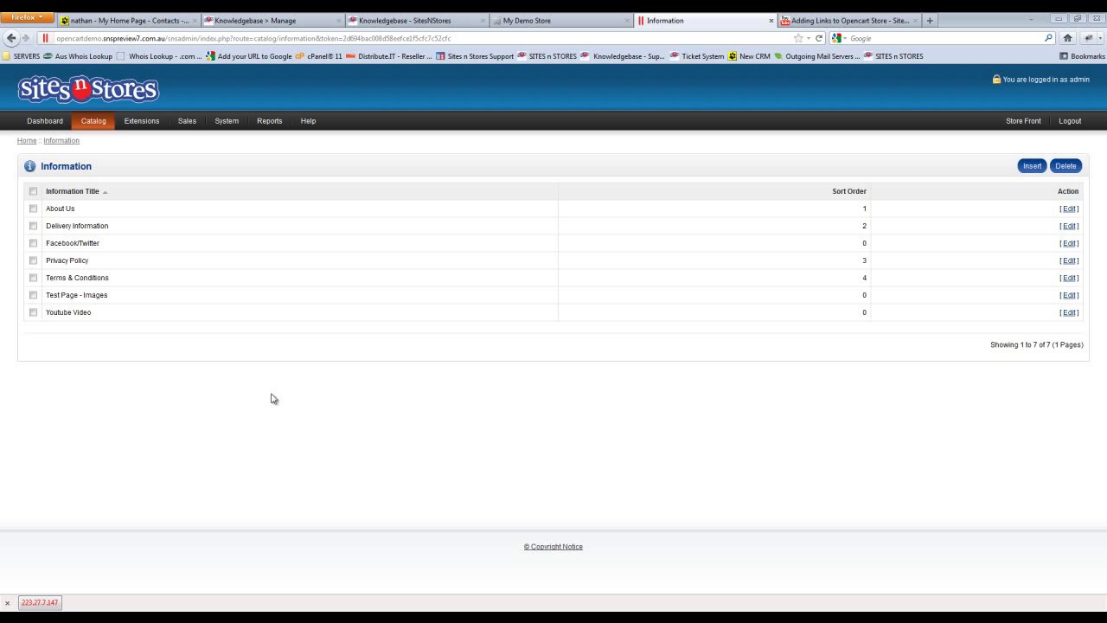
mouse_move(300, 389)
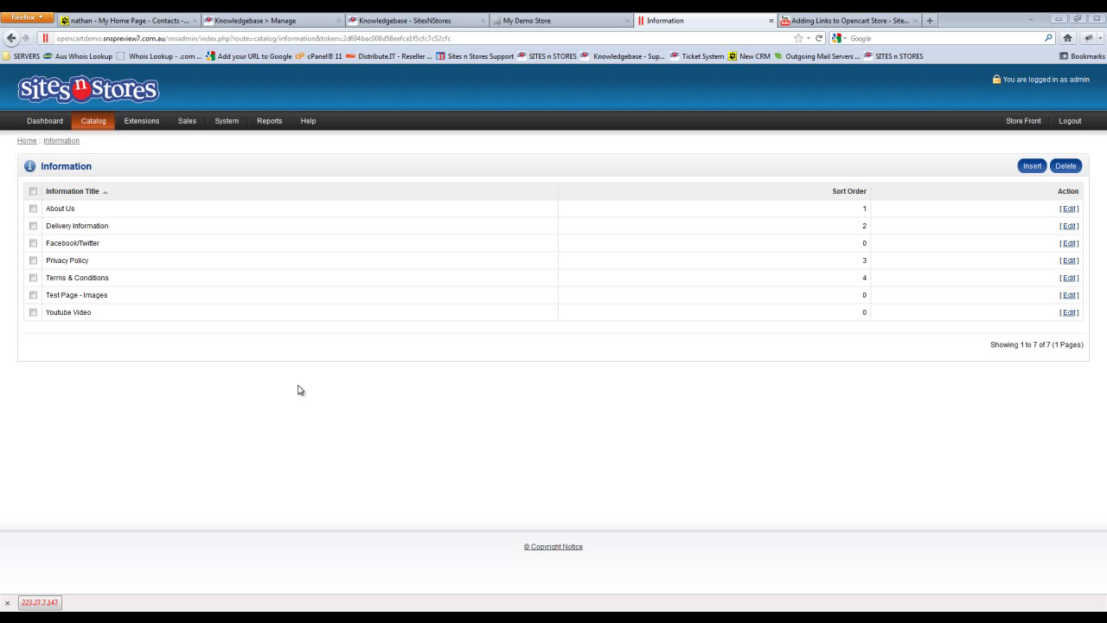
mouse_move(732, 135)
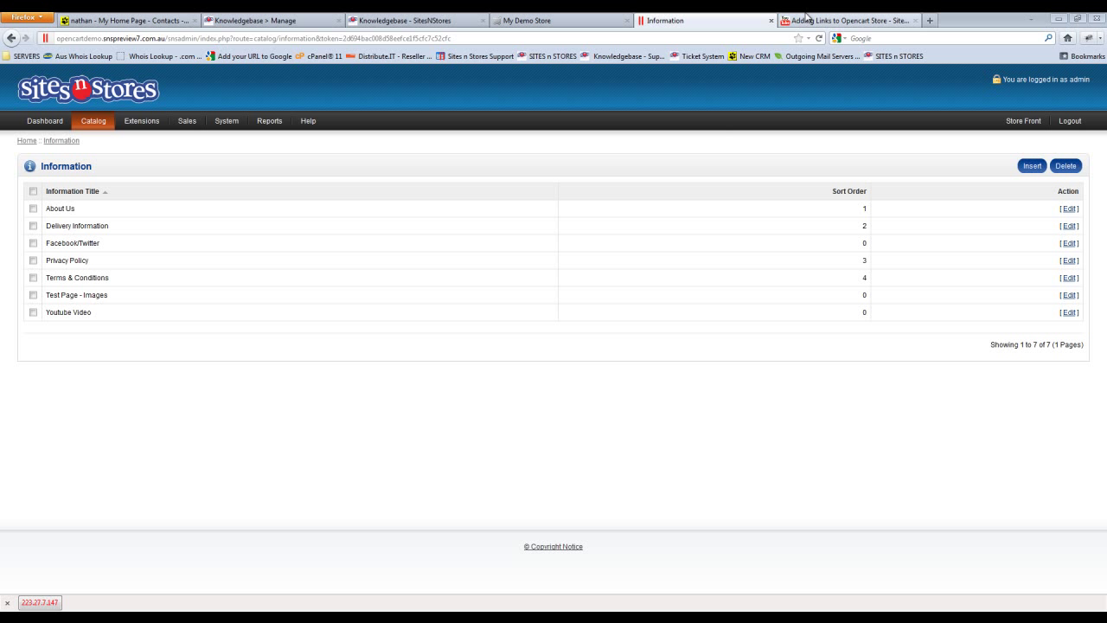
- Copy the iframe embed code from the YouTube video's Share > Embed panel
left_click(847, 19)
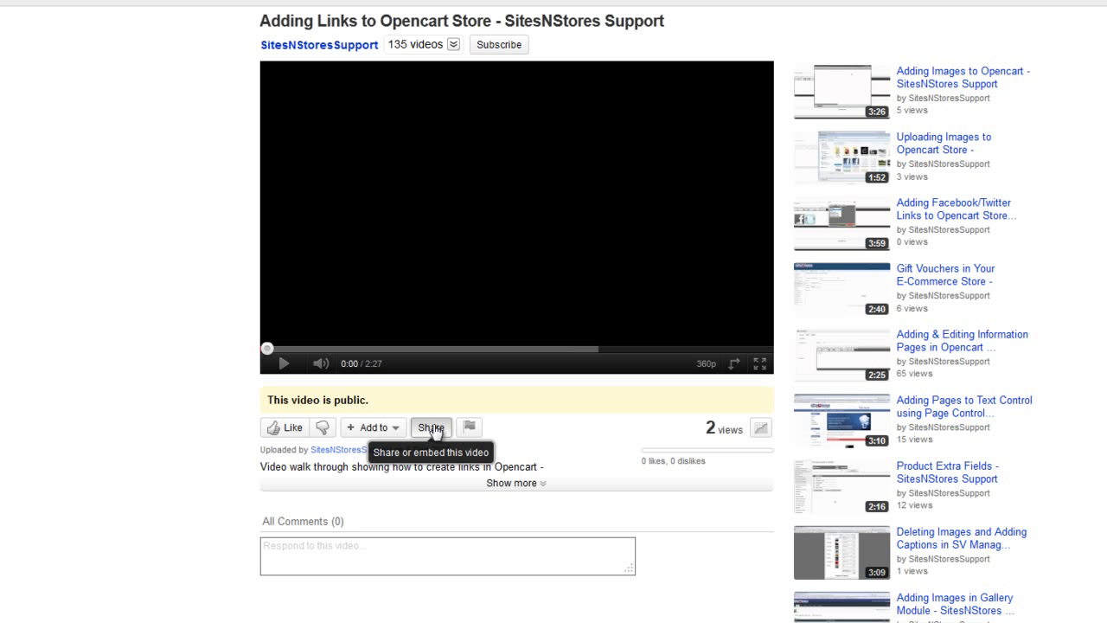
left_click(431, 427)
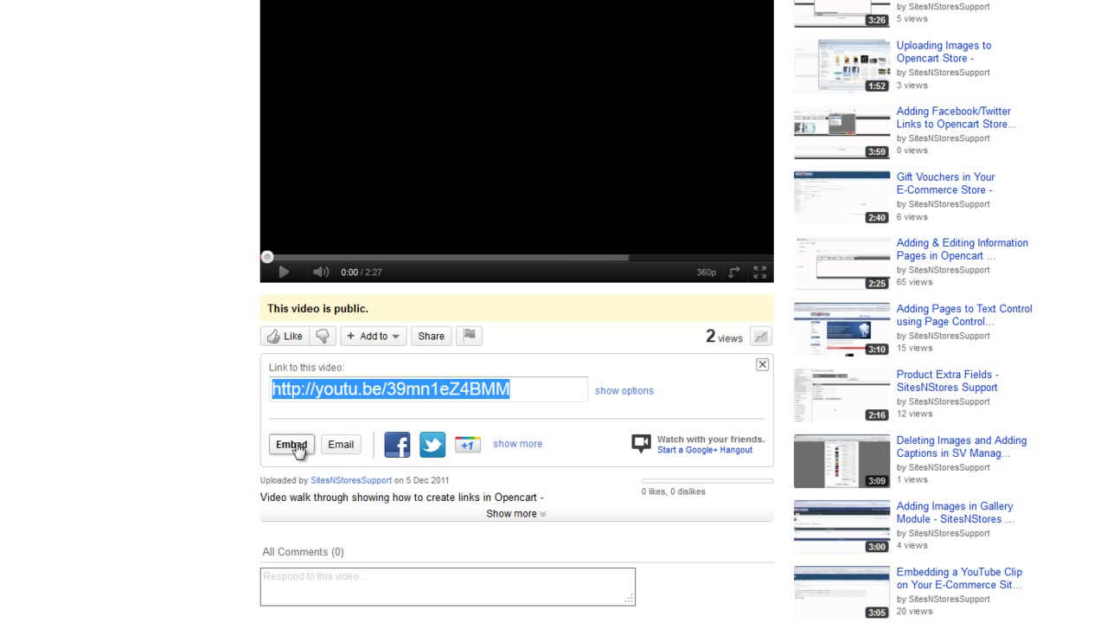
left_click(291, 444)
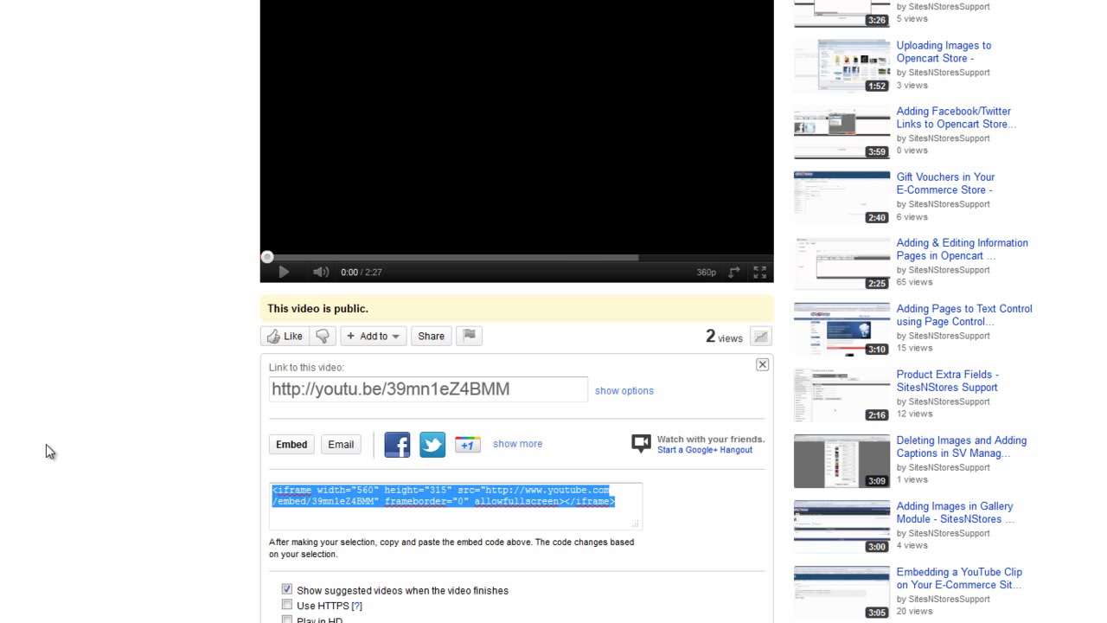
mouse_move(337, 568)
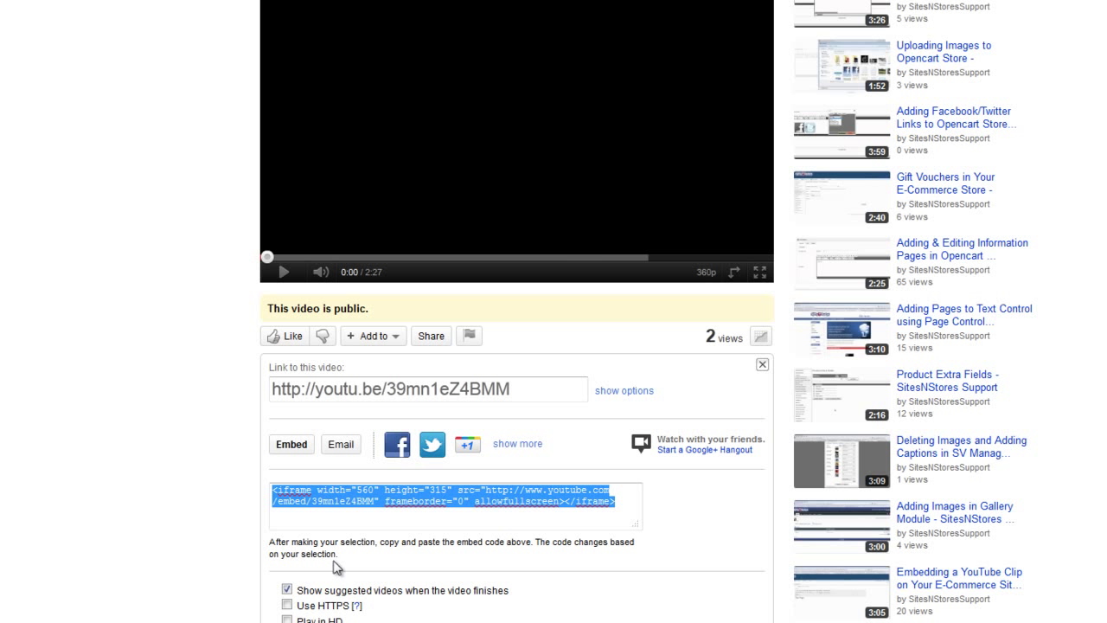
left_click(506, 501)
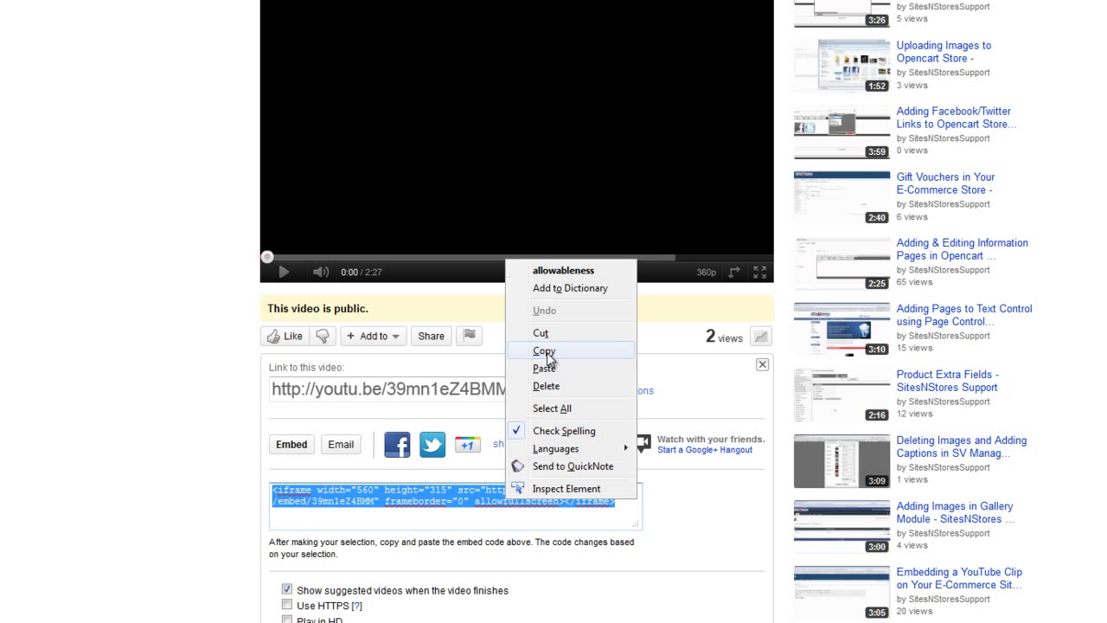
left_click(543, 351)
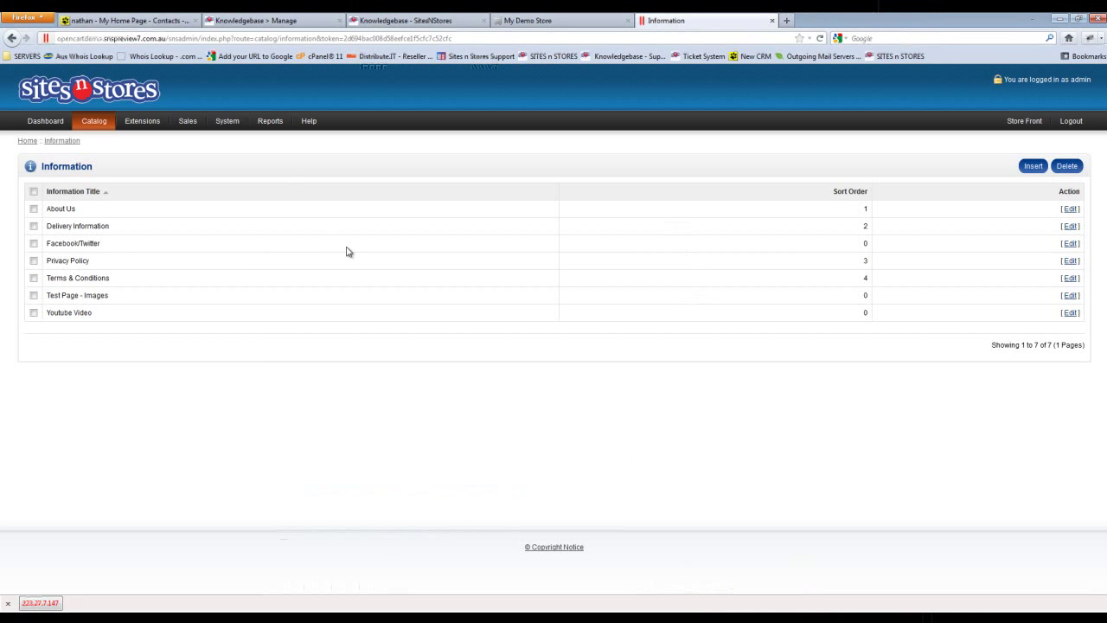
mouse_move(62, 317)
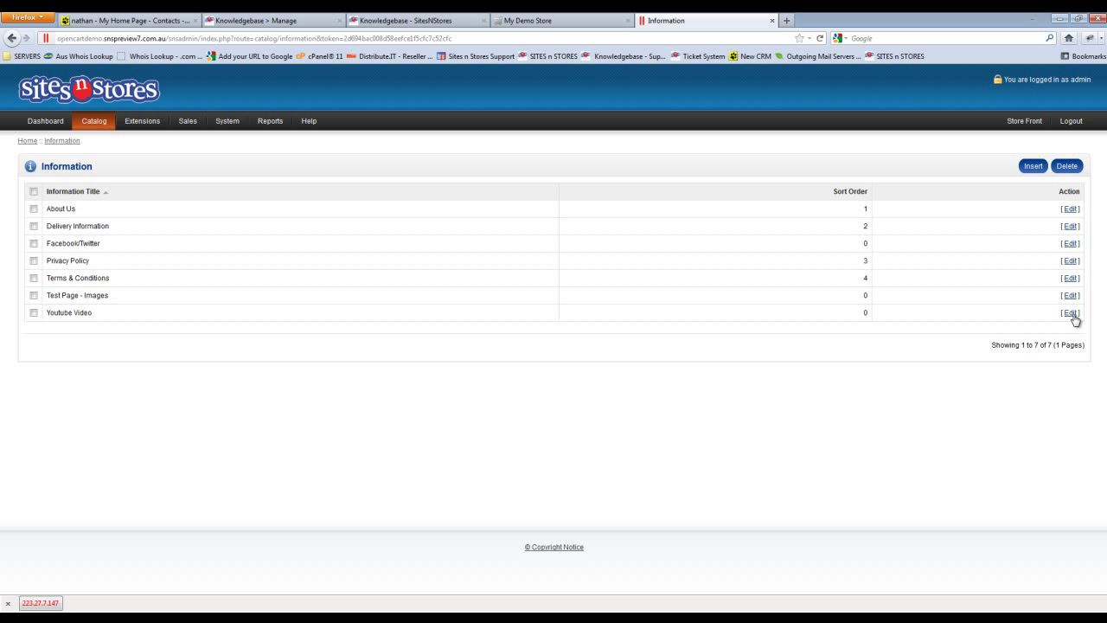
- Edit the 'Youtube Video' row in the Information pages list
left_click(1070, 312)
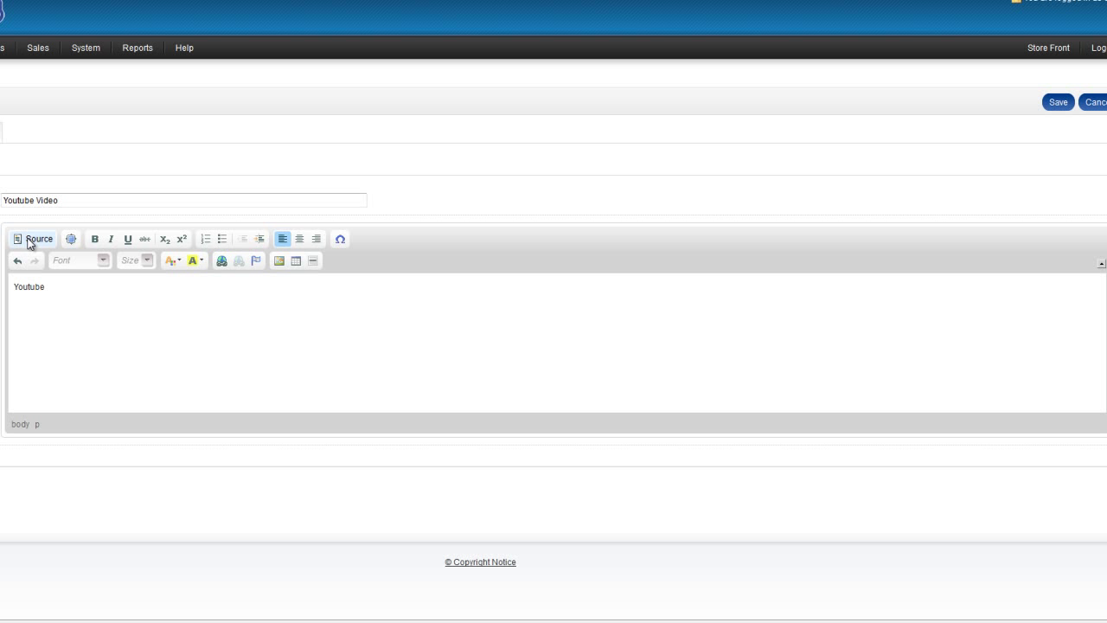
- In Source view, paste the 560x315 YouTube iframe below the 'Youtube' paragraph
left_click(34, 239)
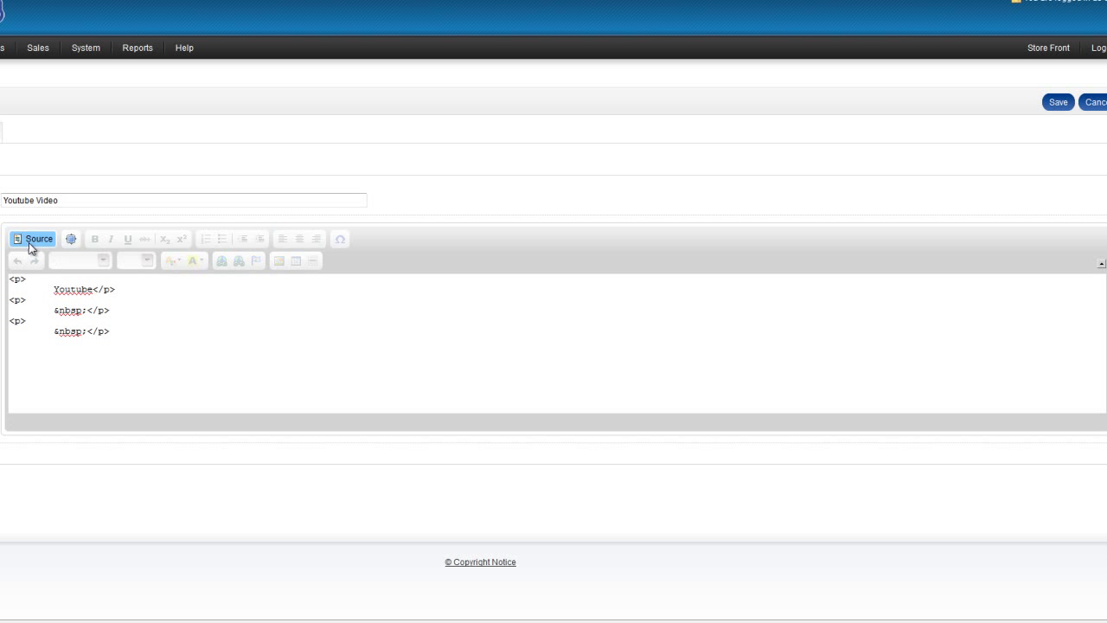
left_click(157, 336)
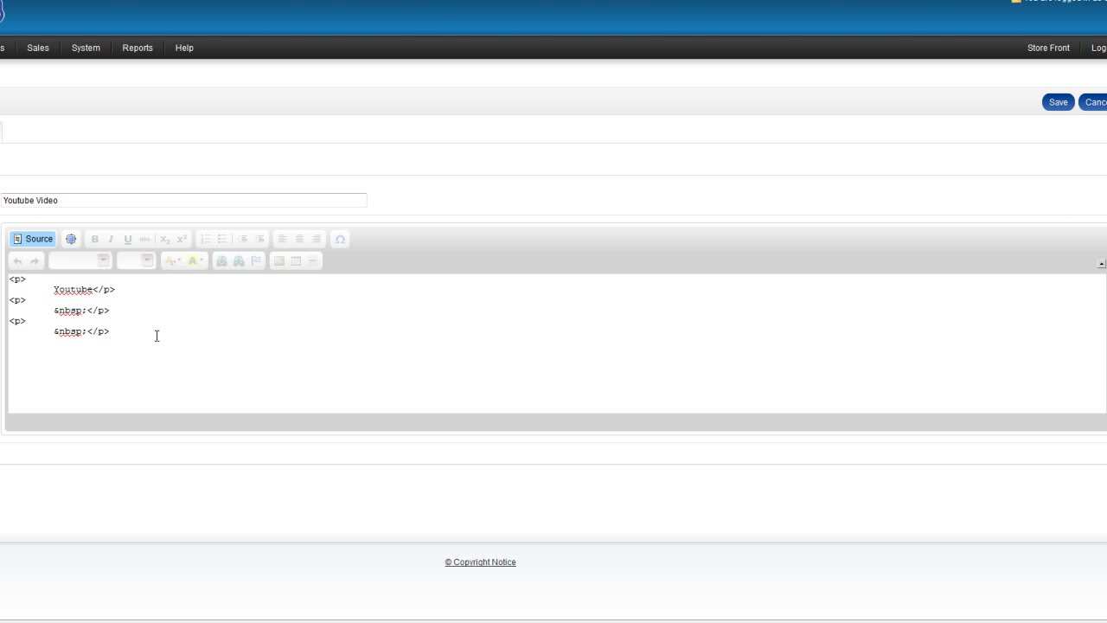
left_click(8, 352)
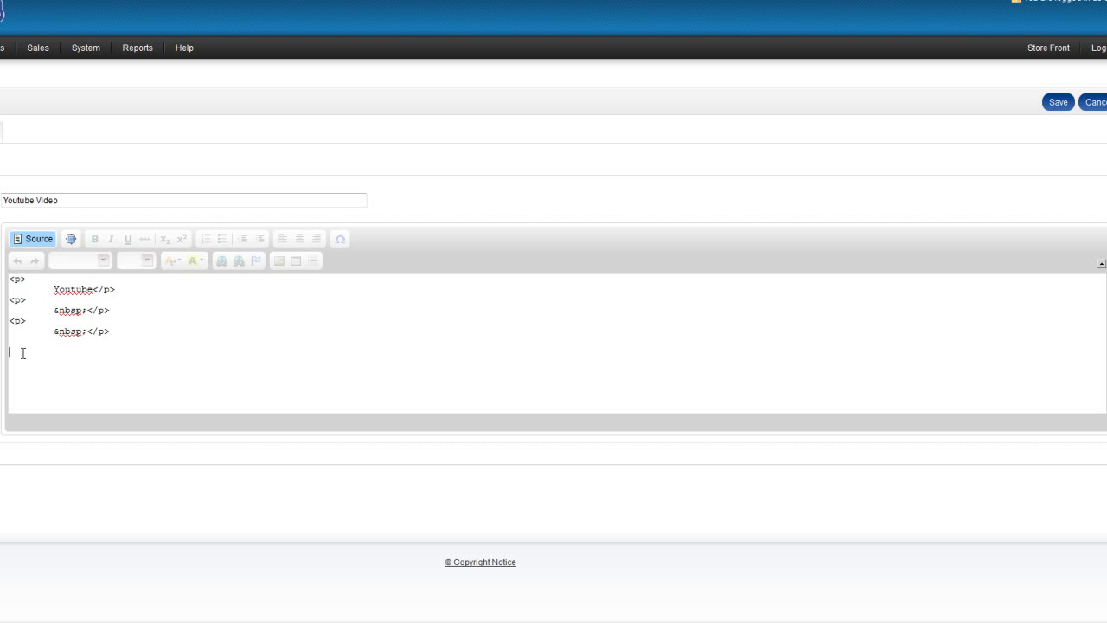
type("<iframe width=\"560\" height=\"315\" src=\"http://www.youtube.com/embed/39mn1eZ4BMM\" frameborder=\"0\" allowfullscreen></iframe>")
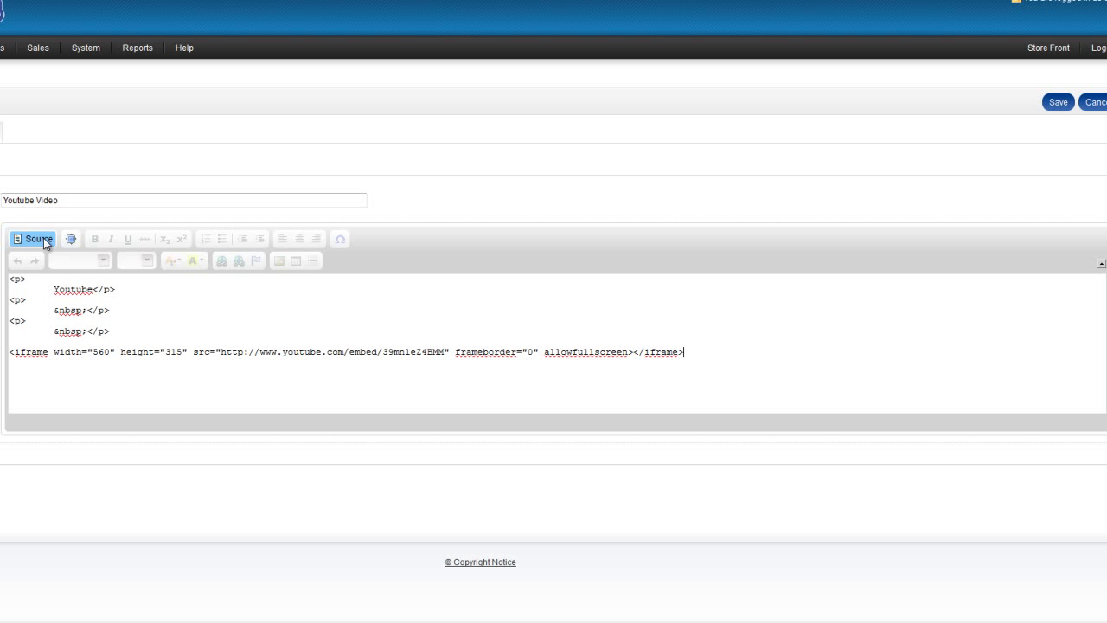
left_click(32, 239)
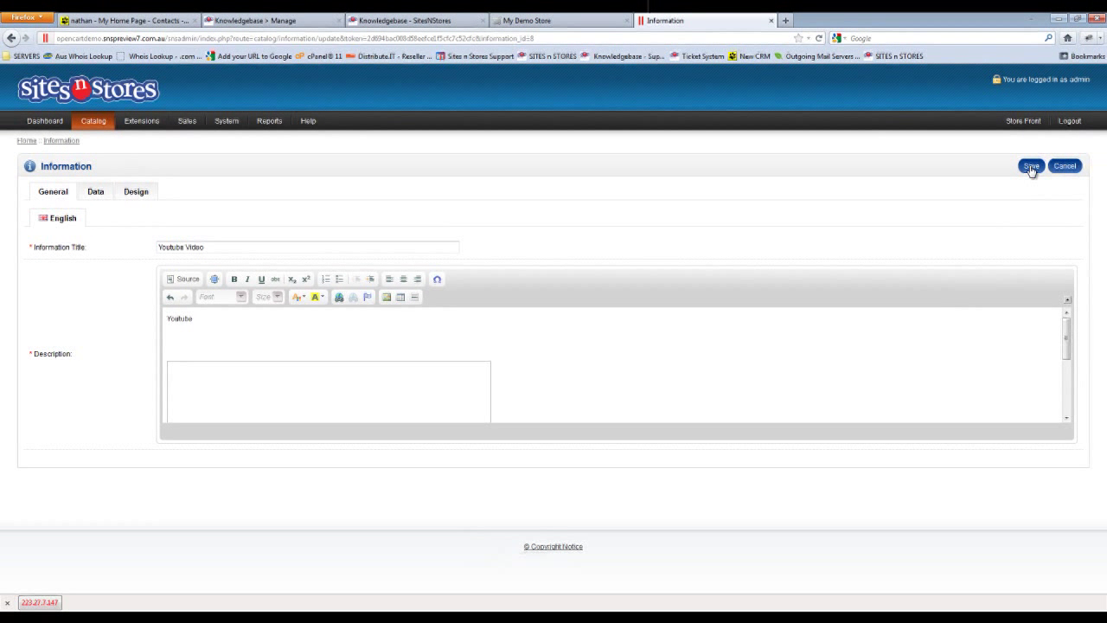
- Save the 'Youtube Video' information page with its embedded player
left_click(1030, 165)
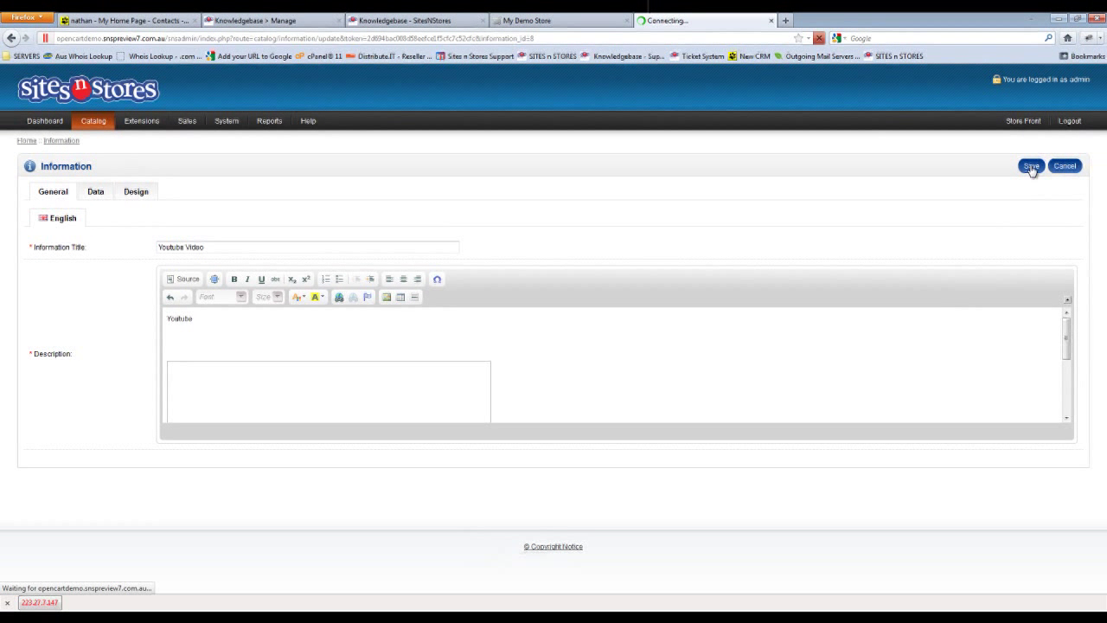
left_click(1031, 166)
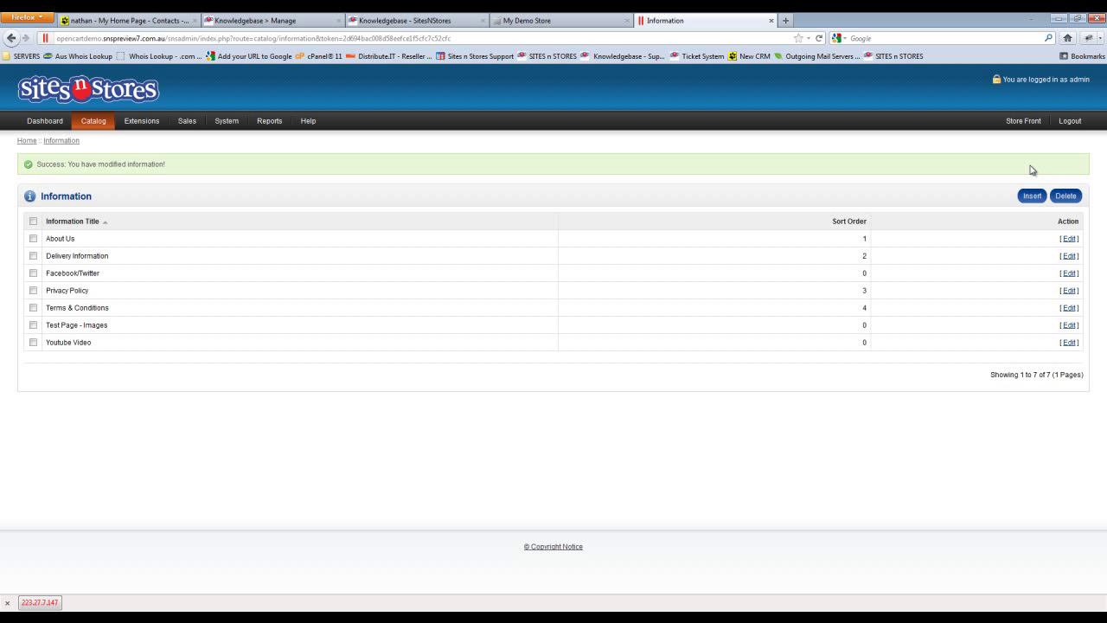
mouse_move(87, 163)
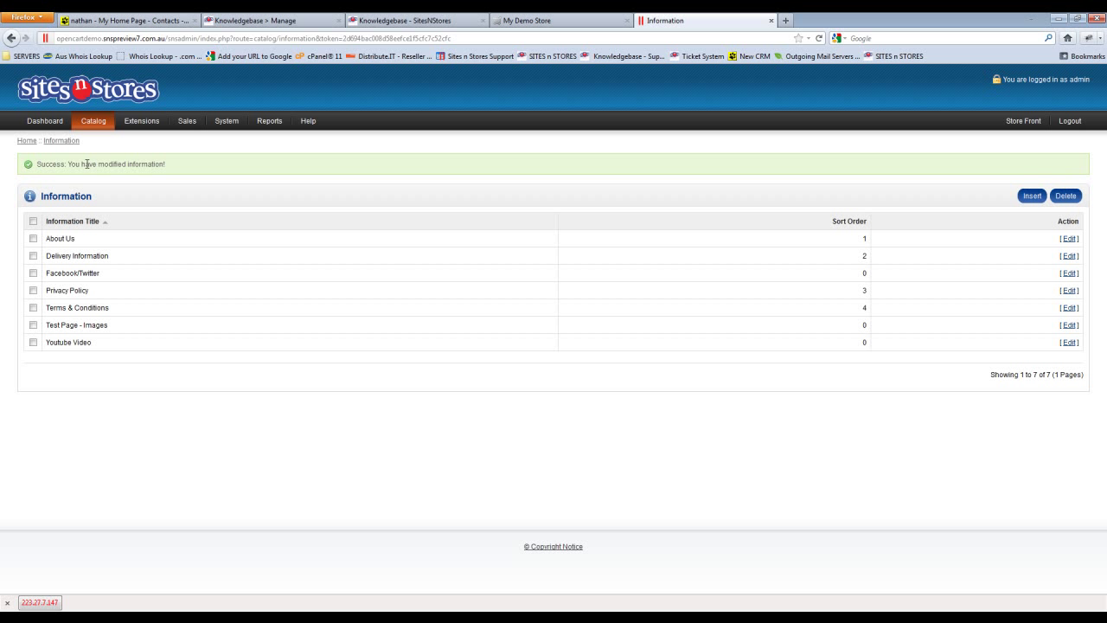
mouse_move(845, 77)
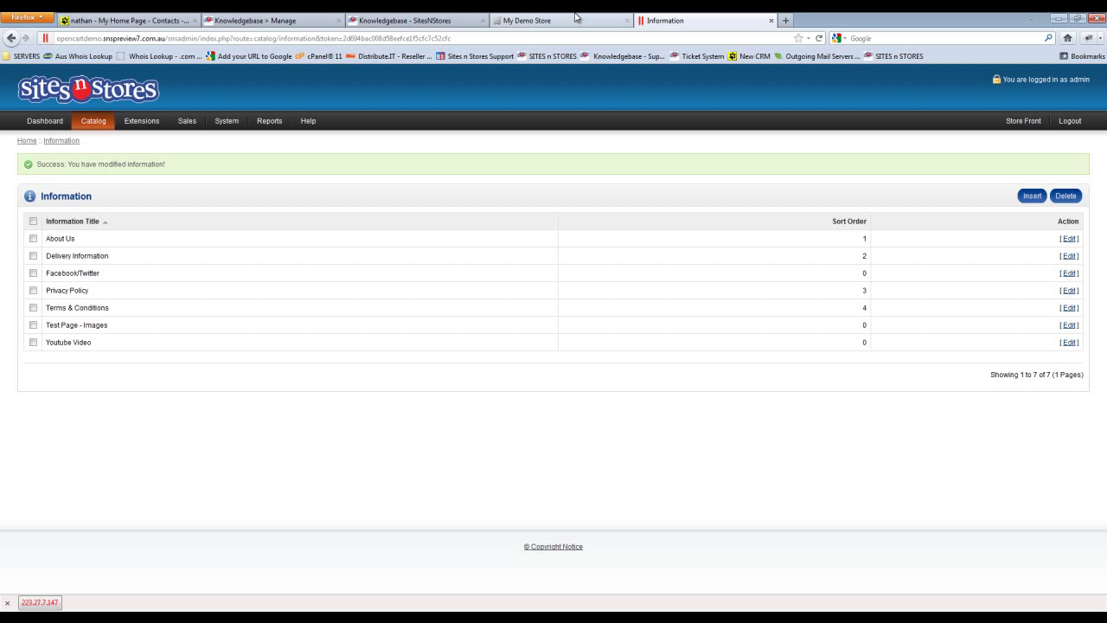
- Open the storefront 'Youtube Video' footer link and play the embedded video
left_click(537, 20)
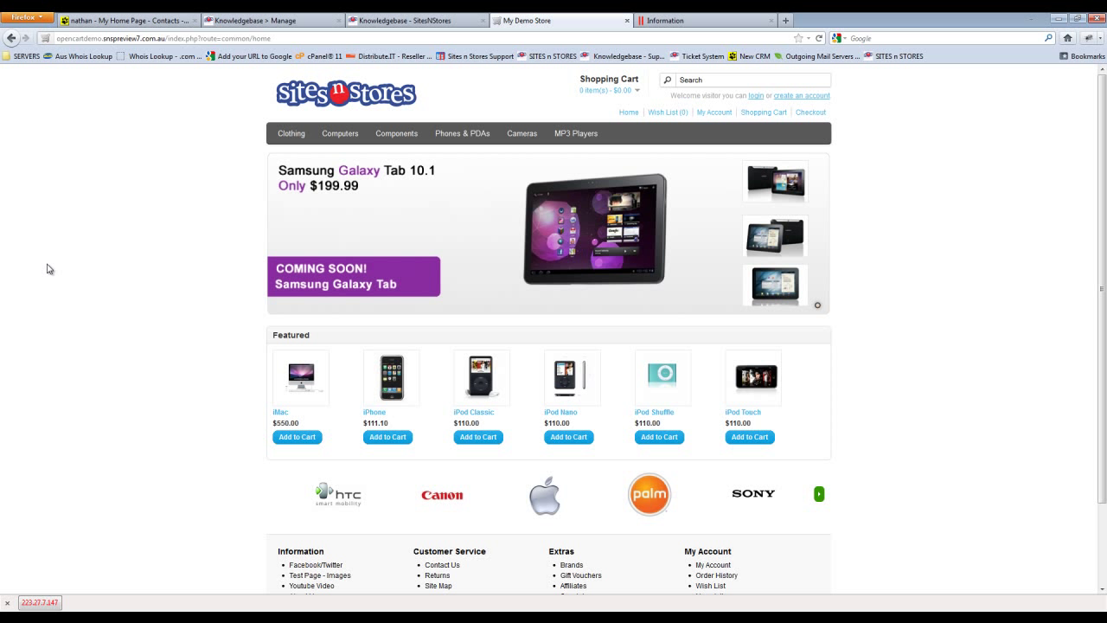
scroll("down", 3)
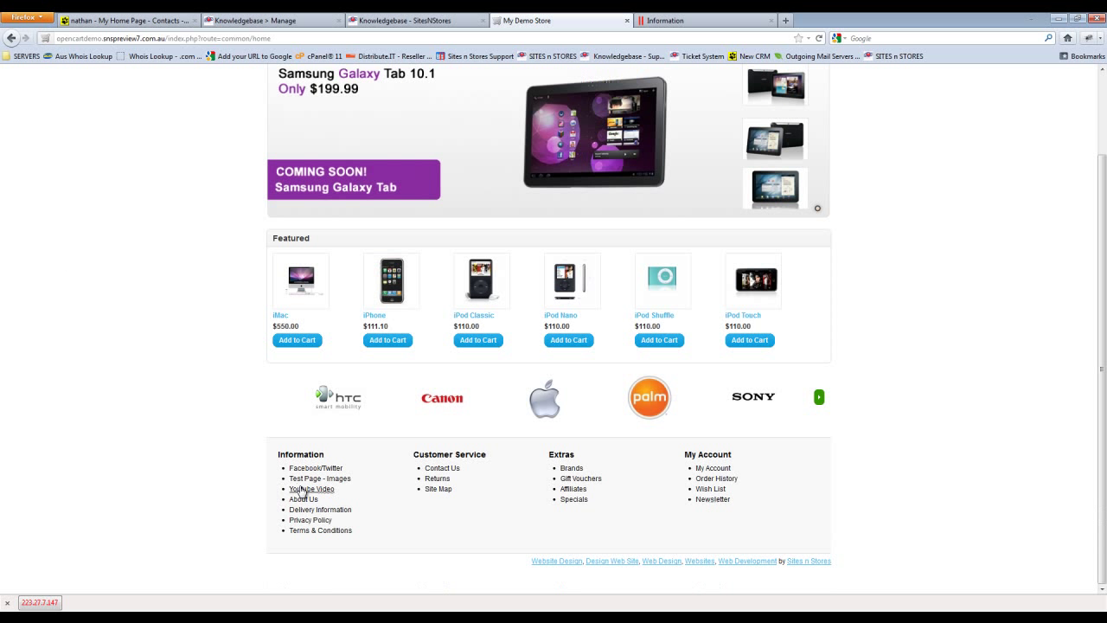
mouse_move(311, 488)
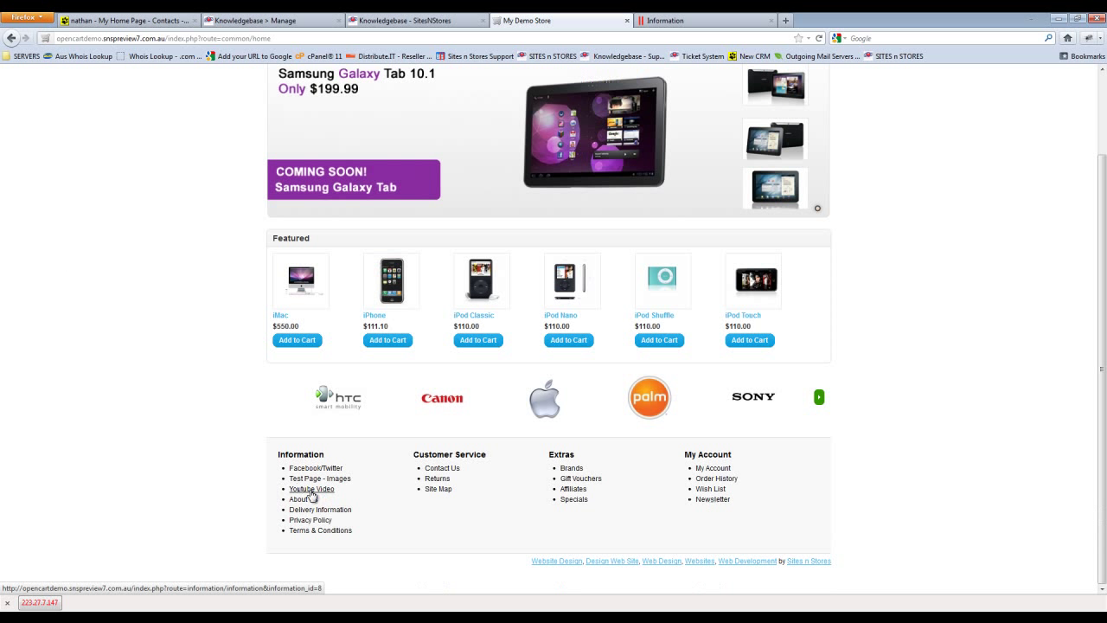
left_click(311, 488)
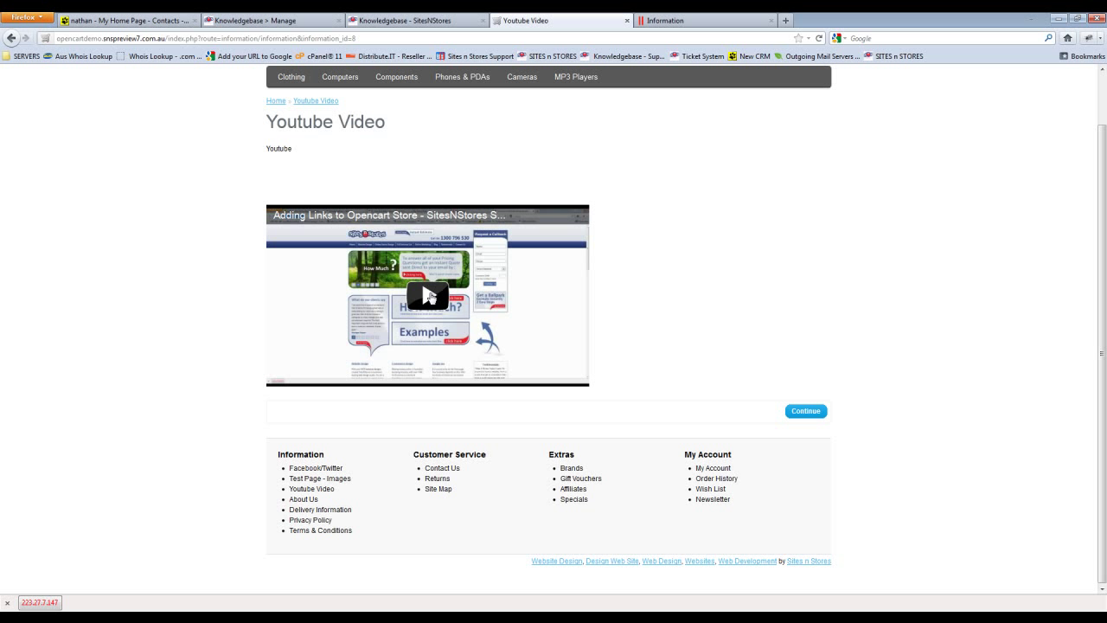
left_click(427, 295)
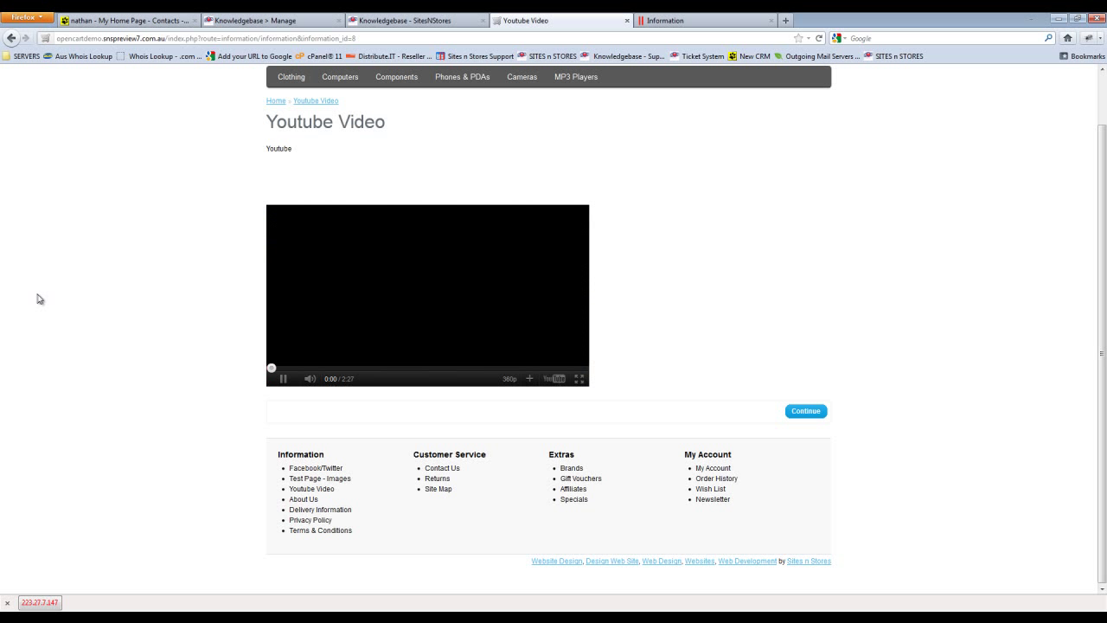